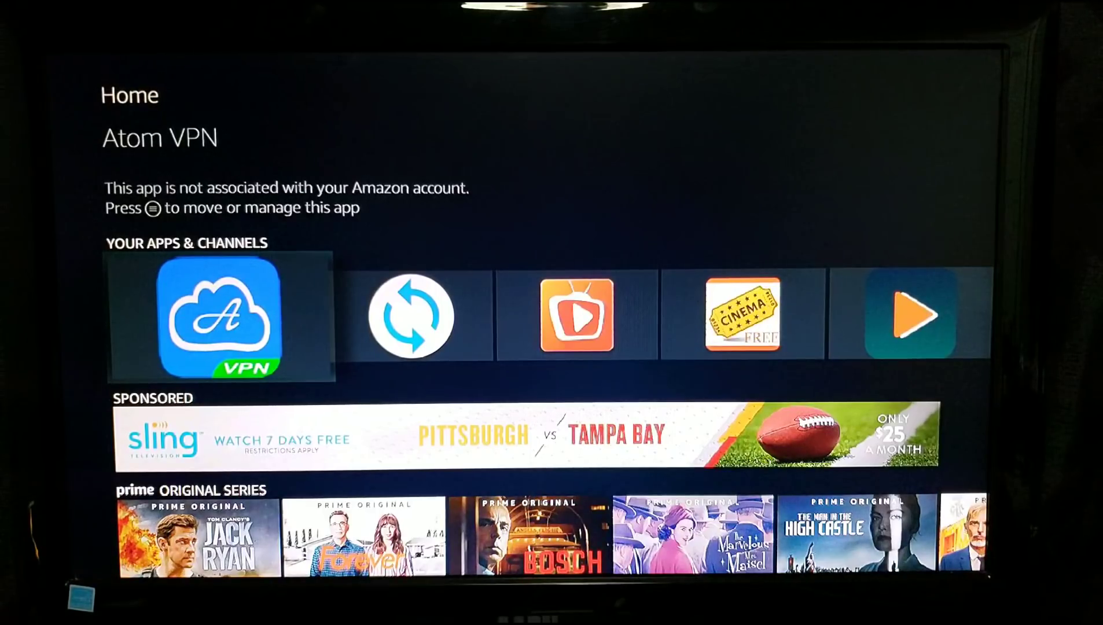
# Step: Scroll right along Your Apps & Channels from Atom VPN to the TeaTV tile
pyautogui.hscroll(3)
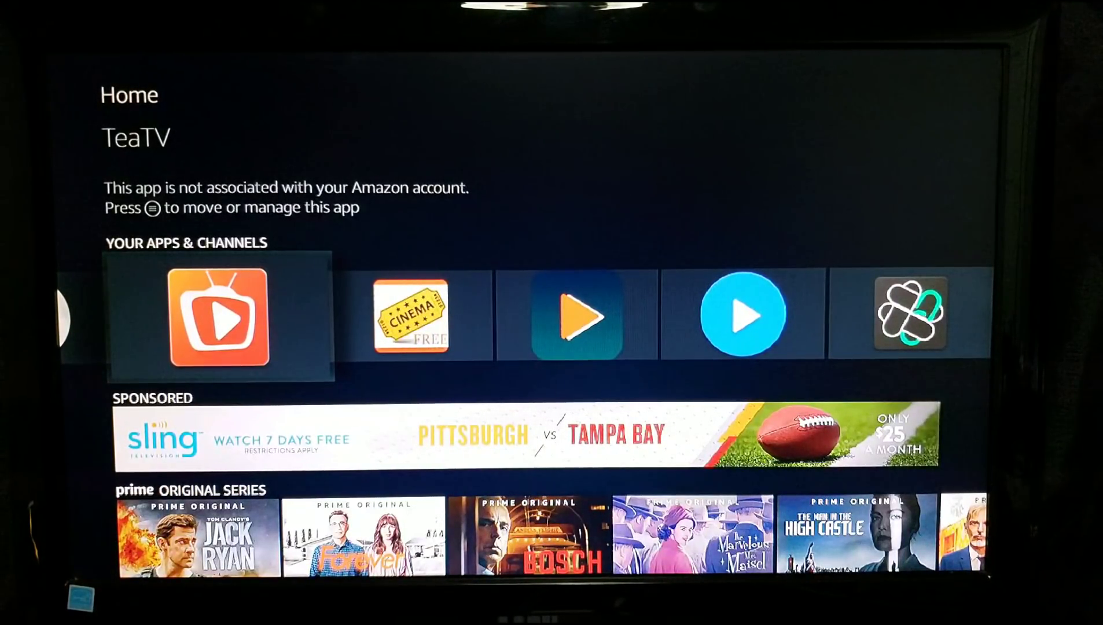
pyautogui.click(219, 316)
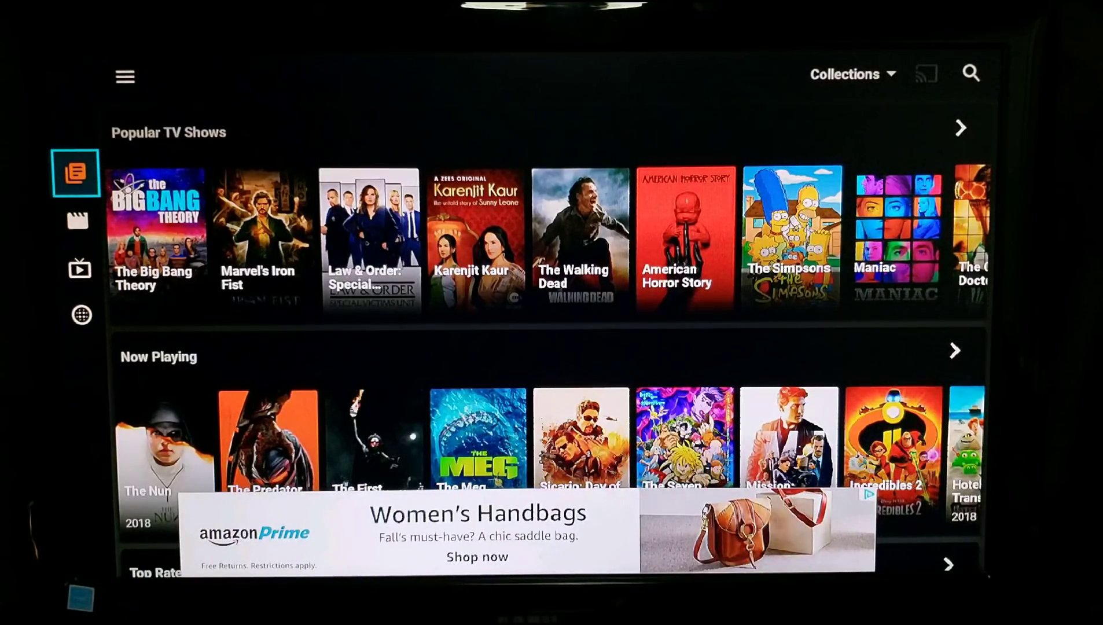
pyautogui.press('Back')
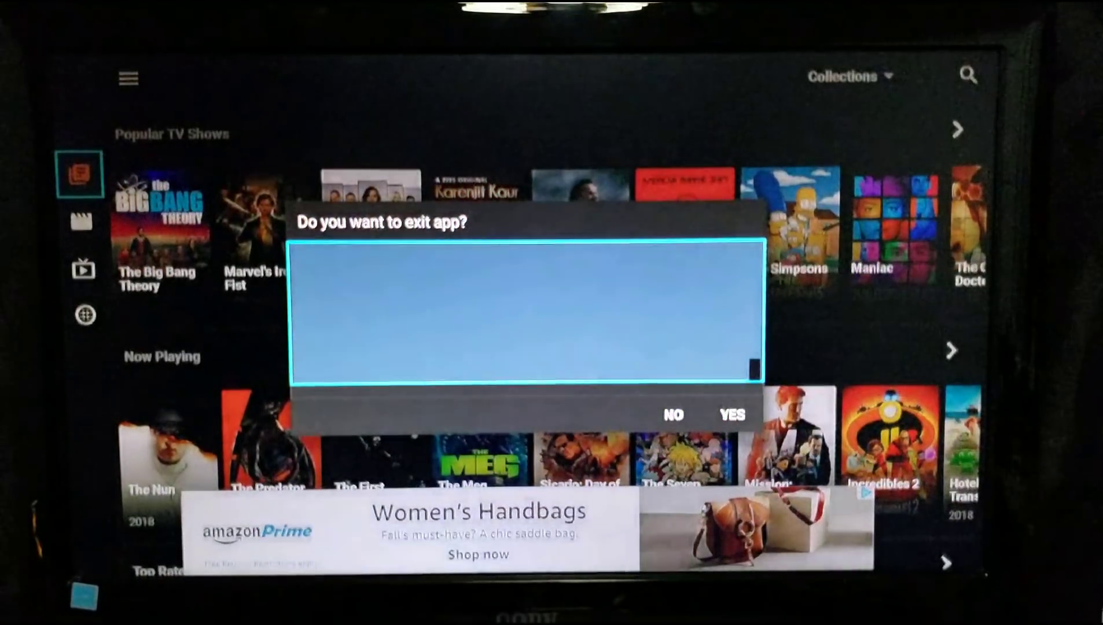
pyautogui.click(731, 416)
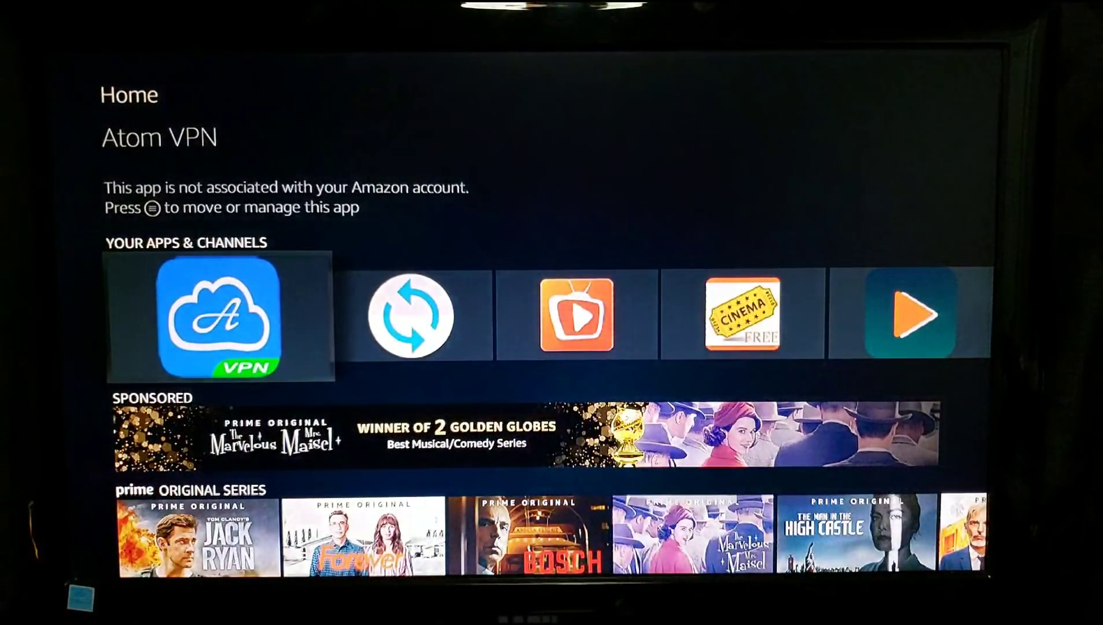
# Step: Launch Atom VPN and scroll down through its server location list
pyautogui.click(219, 316)
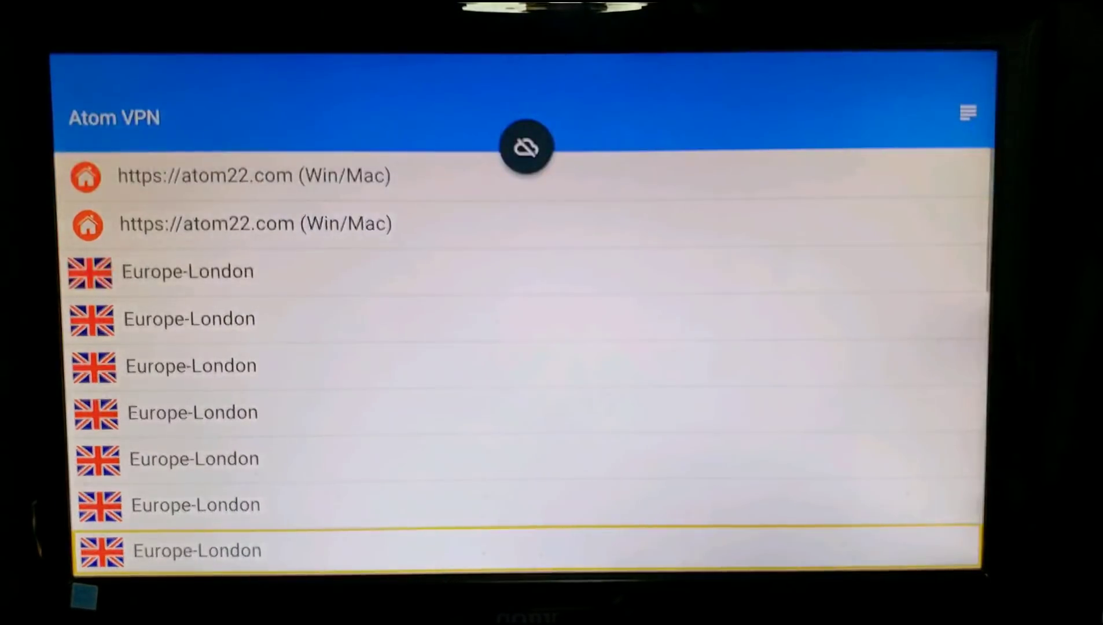
pyautogui.scroll(-3)
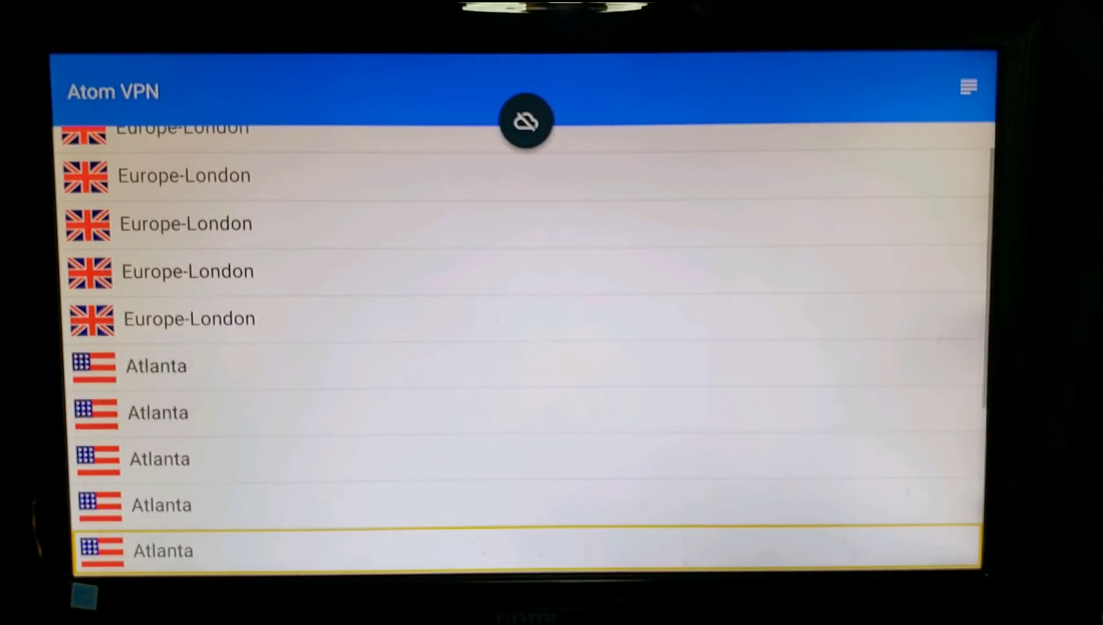
pyautogui.scroll(-3)
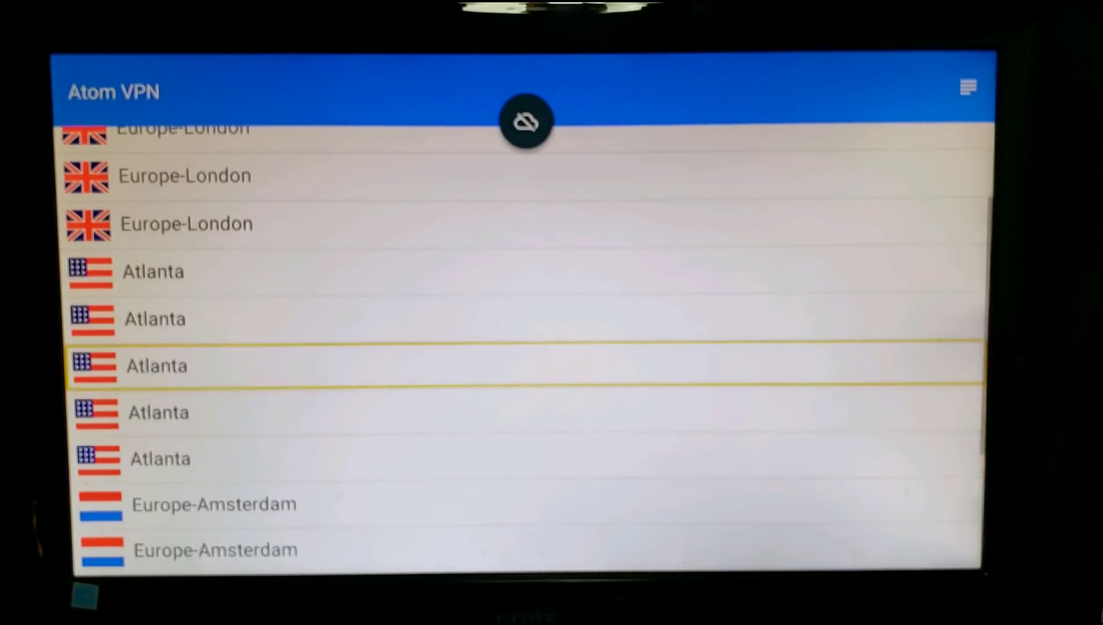
pyautogui.scroll(-3)
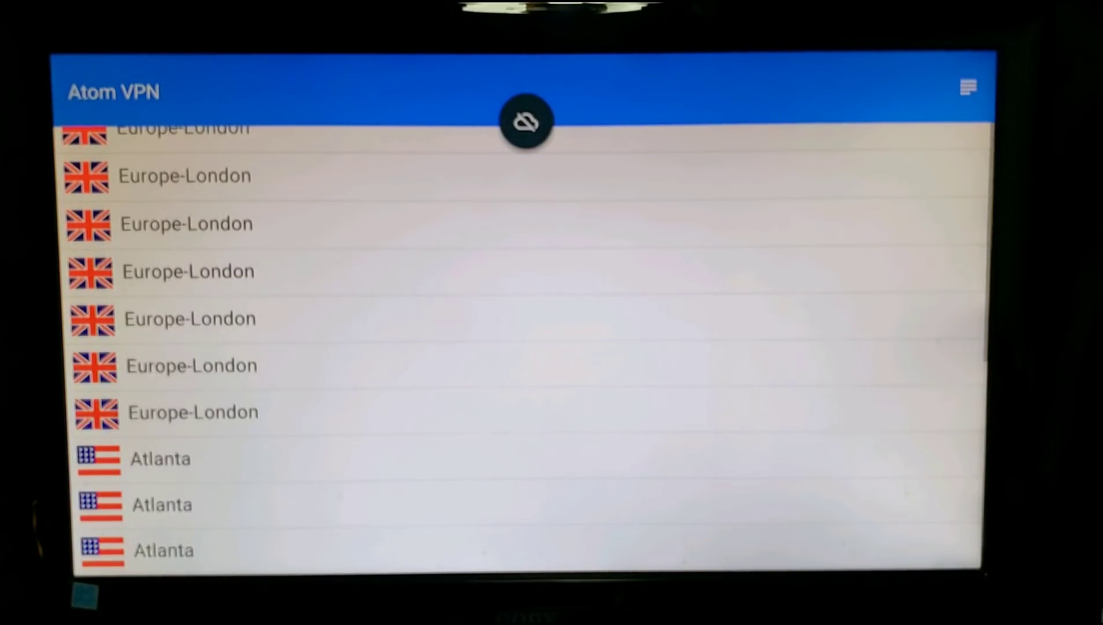
pyautogui.scroll(-3)
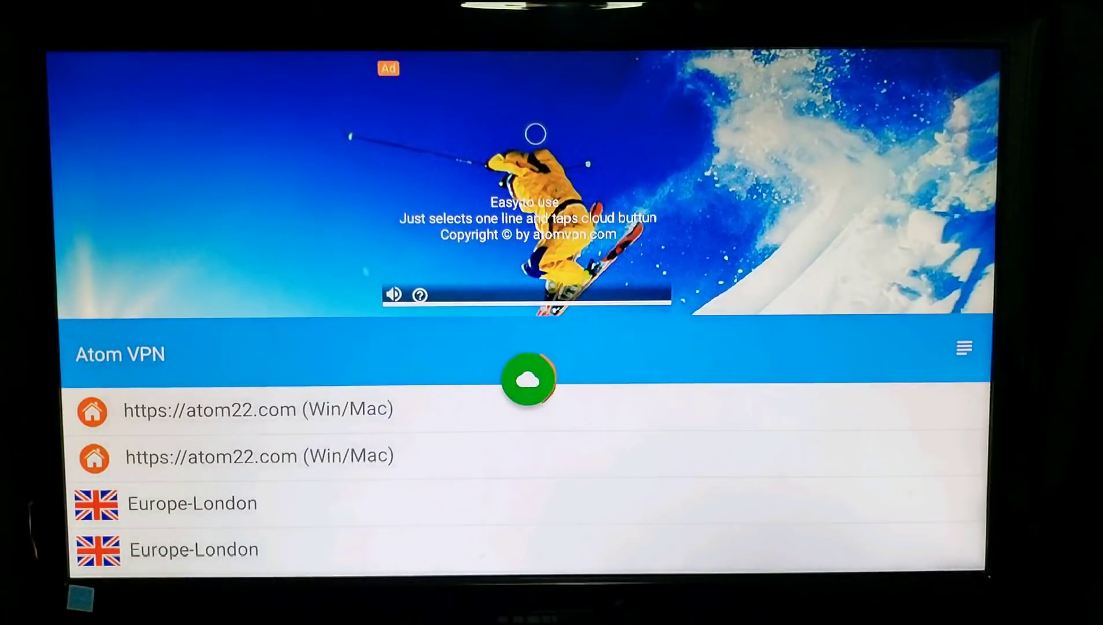
# Step: Connect Atom VPN to the chosen server and go back to the Fire TV Home screen
pyautogui.click(528, 381)
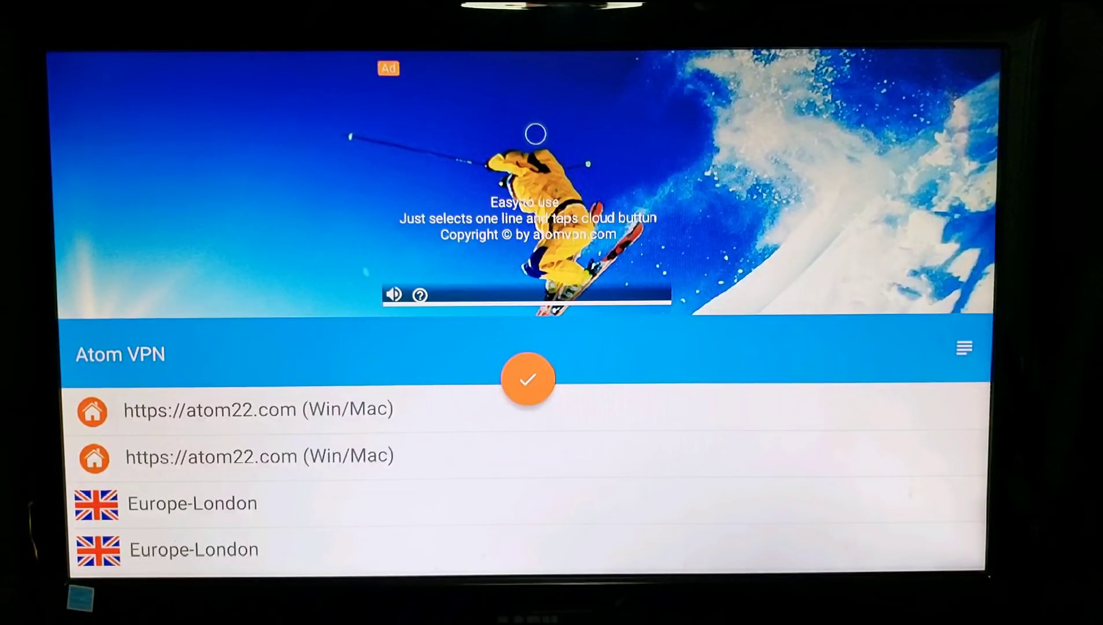
pyautogui.click(528, 380)
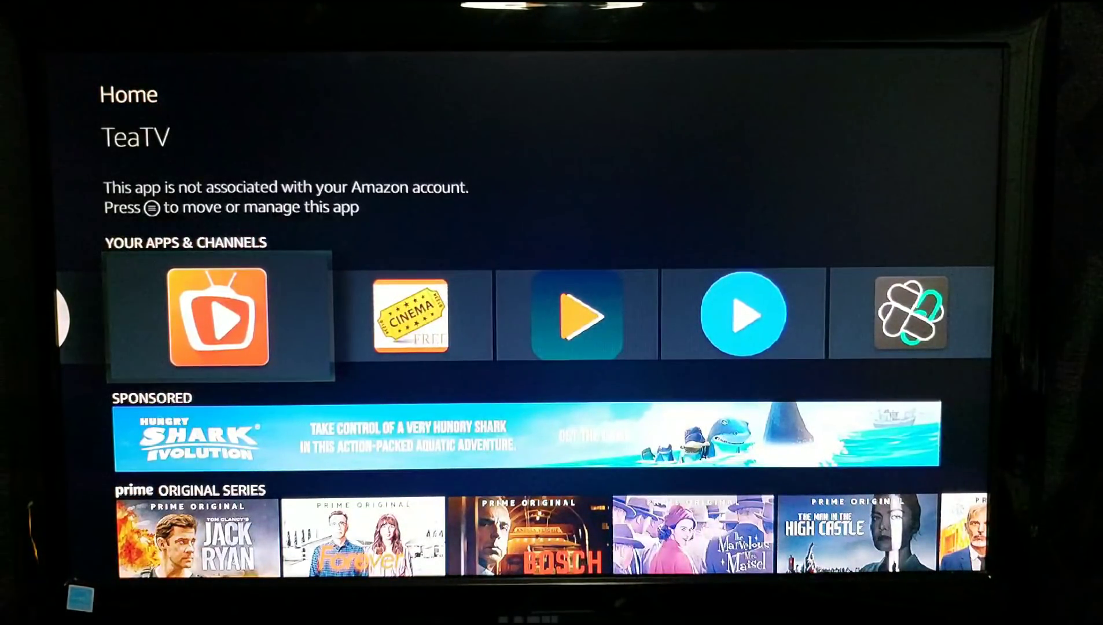
# Step: Move past TeaTV in the apps row to focus the Filelinked tile
pyautogui.click(218, 318)
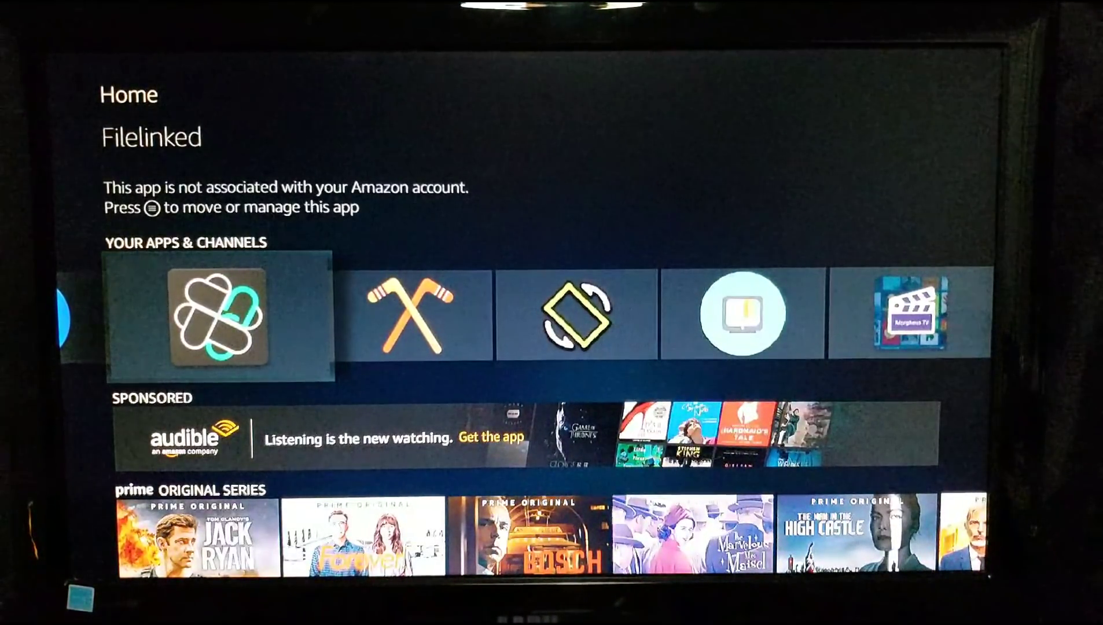
# Step: Launch Filelinked and enter code 64539676 to reach the Jojos AmazingVideos Apk store
pyautogui.click(220, 317)
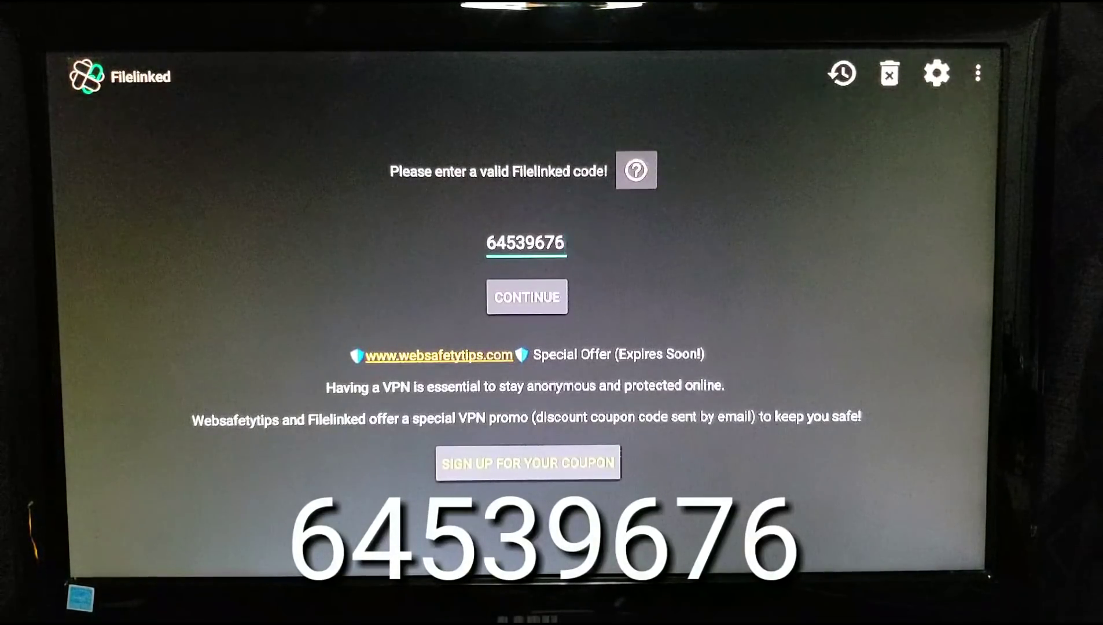
pyautogui.click(525, 243)
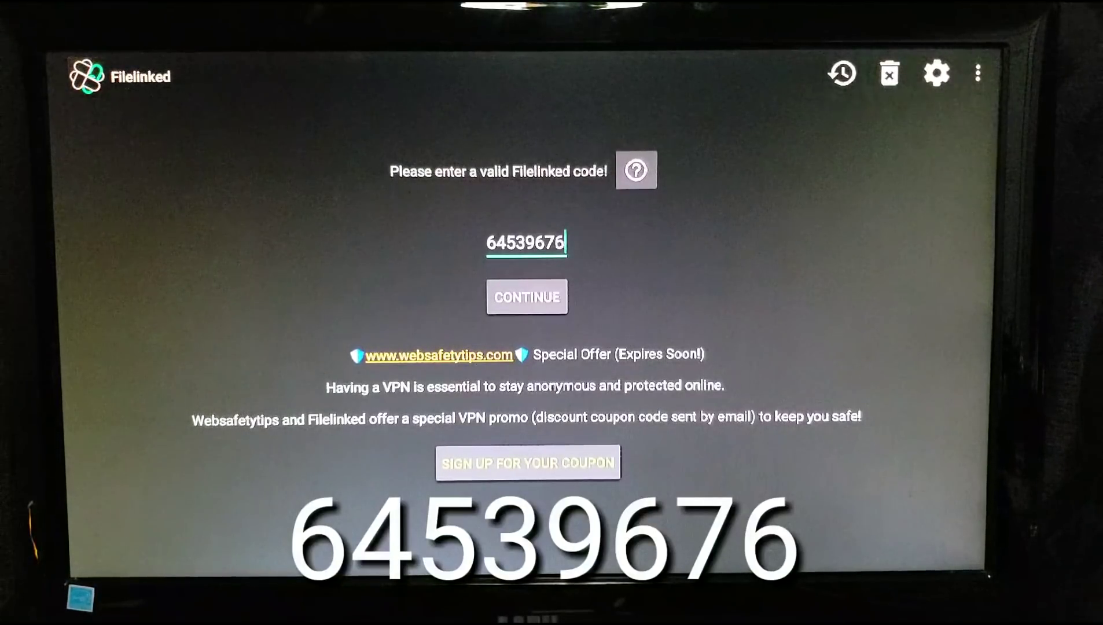
pyautogui.click(526, 296)
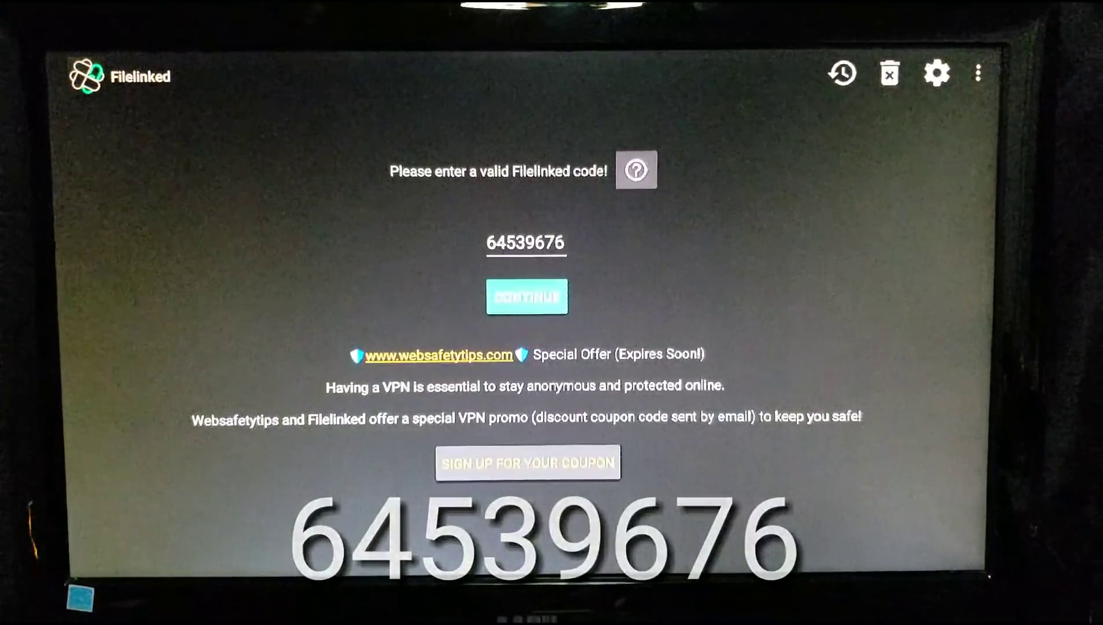
pyautogui.click(526, 295)
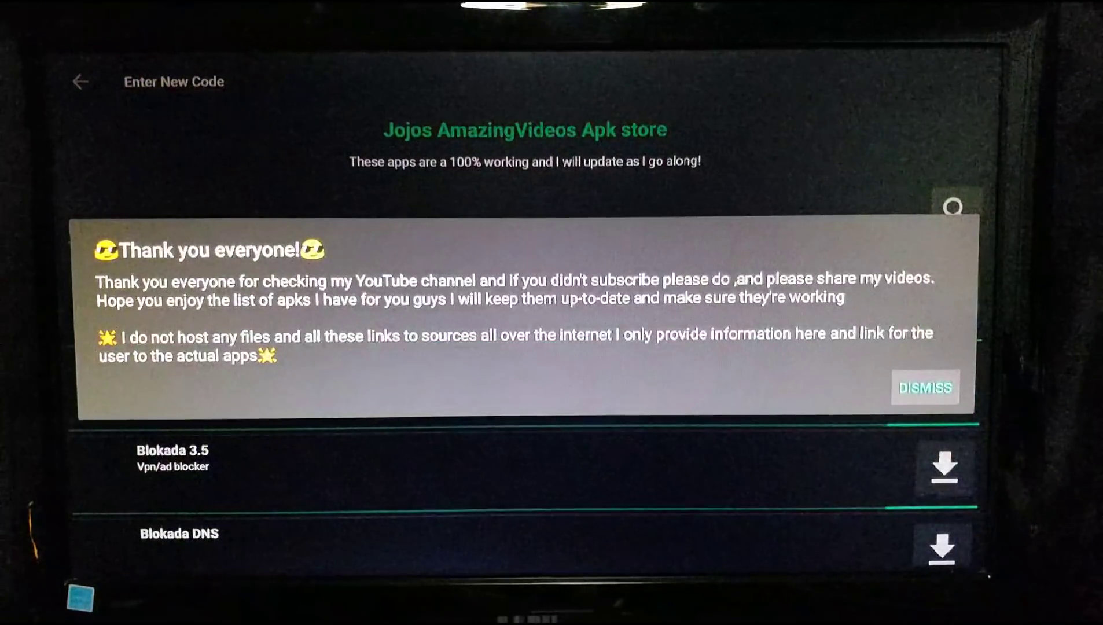
# Step: Dismiss the welcome message, scroll to Atom VPN and download it
pyautogui.click(923, 387)
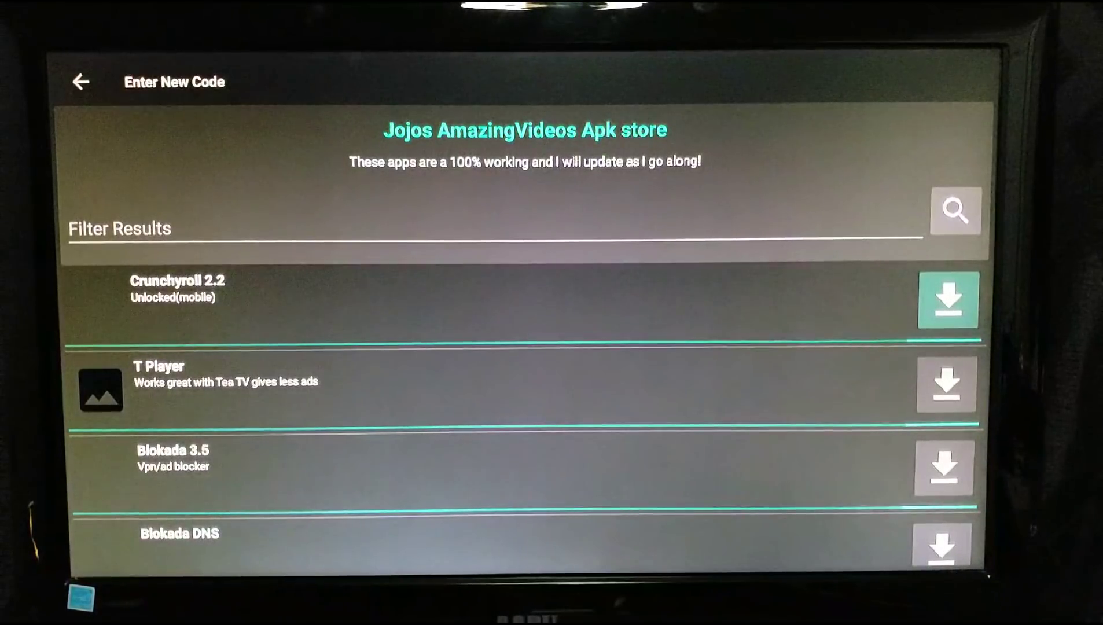
pyautogui.scroll(-3)
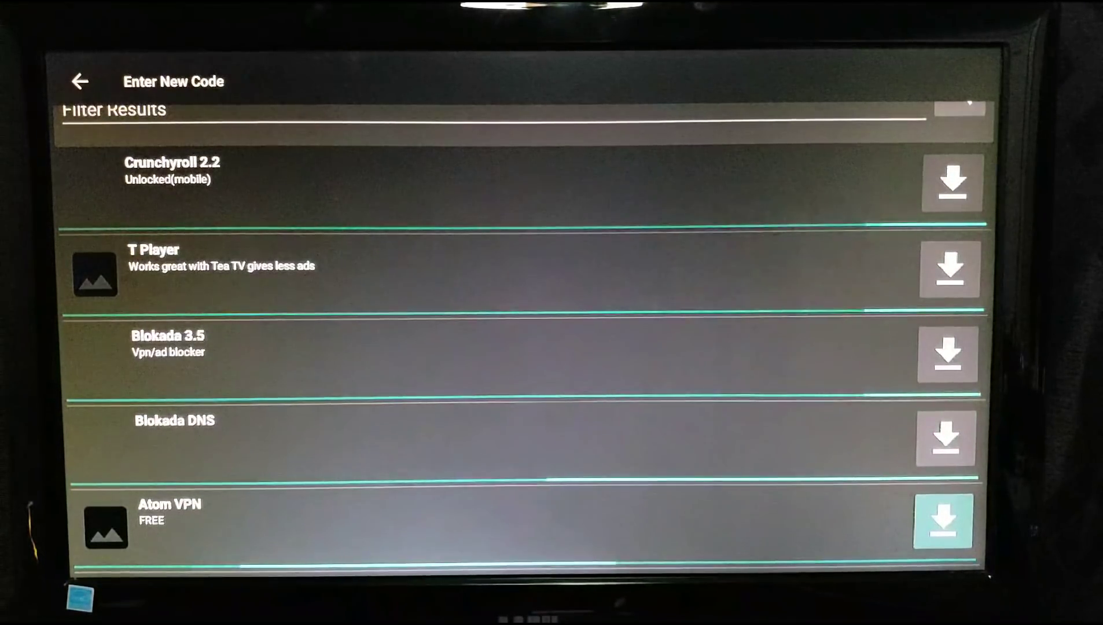
pyautogui.scroll(-3)
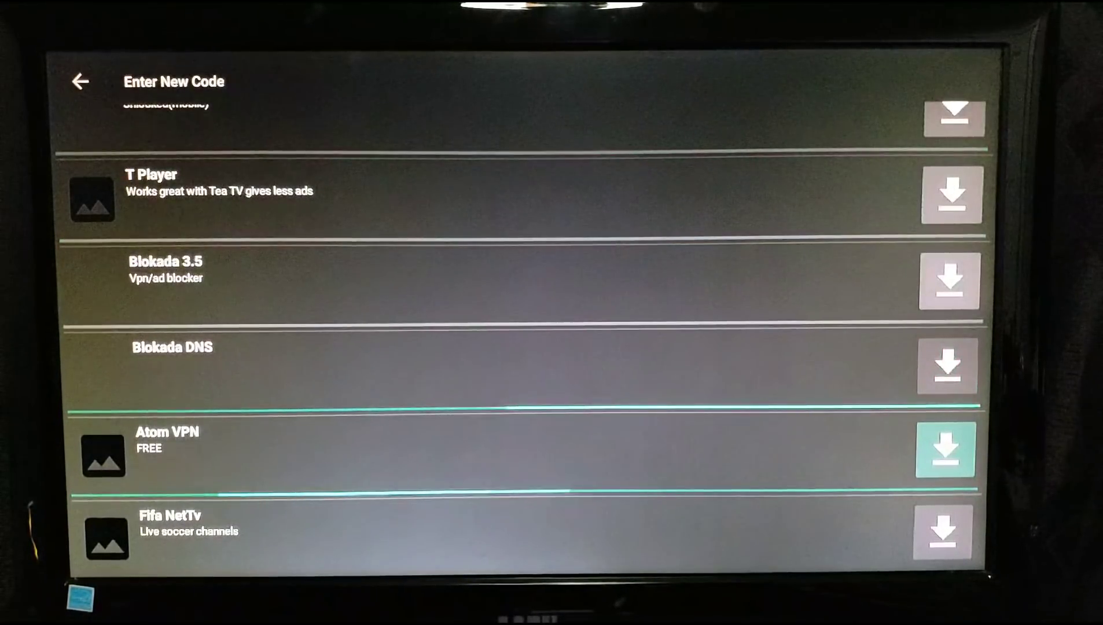
pyautogui.click(944, 450)
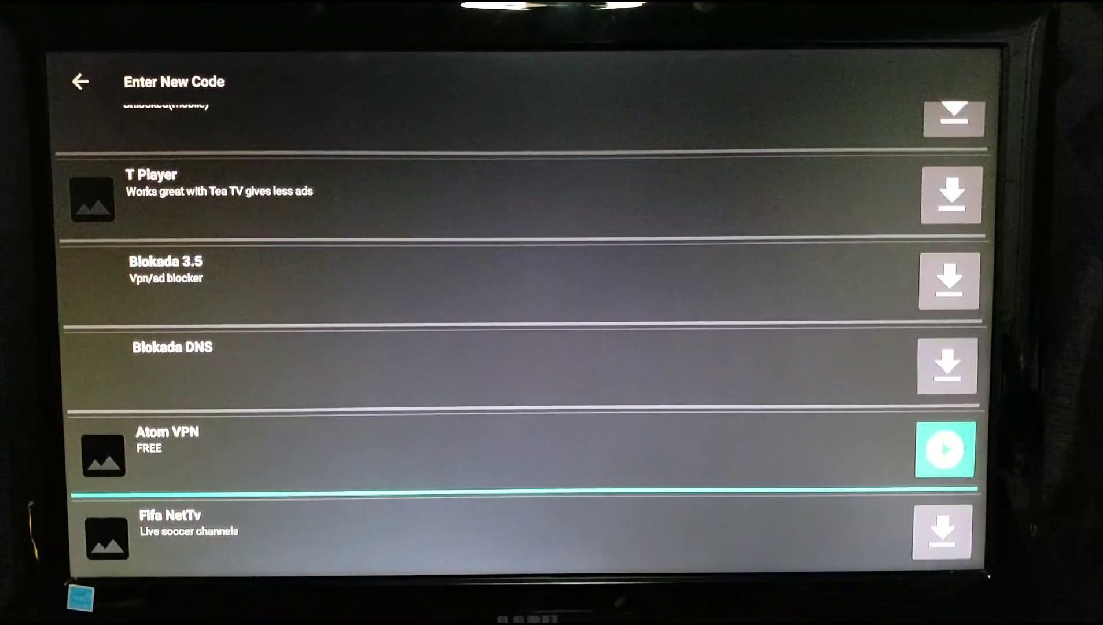
# Step: Run the downloaded Atom VPN package and confirm INSTALL in the package installer
pyautogui.click(944, 449)
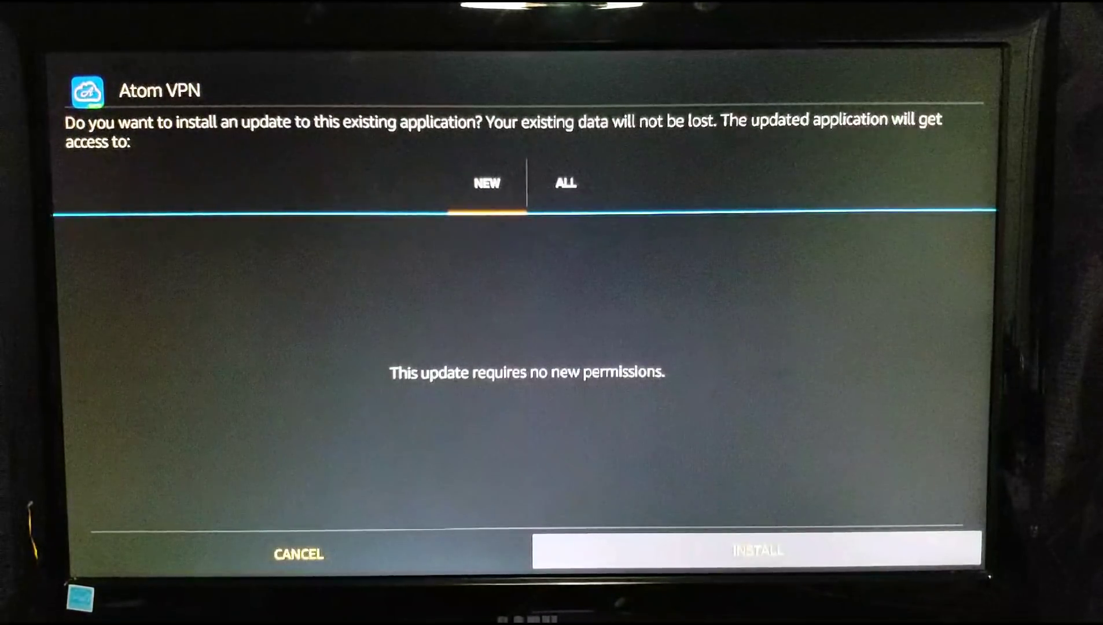
pyautogui.click(756, 552)
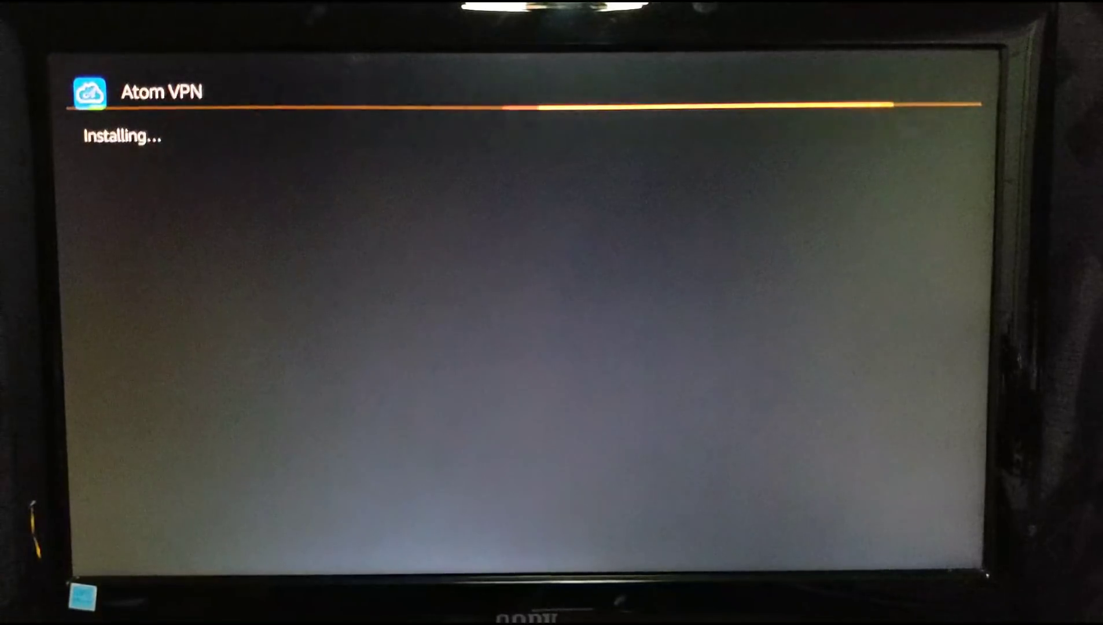